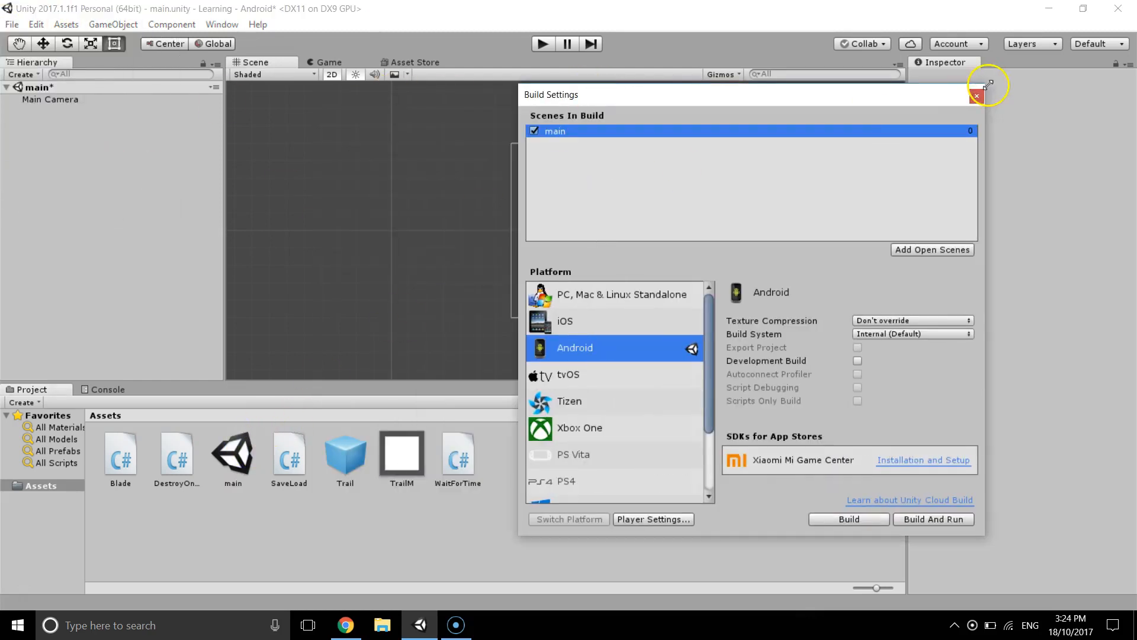
Close Build Settings and save the modified main scene
left_click(975, 96)
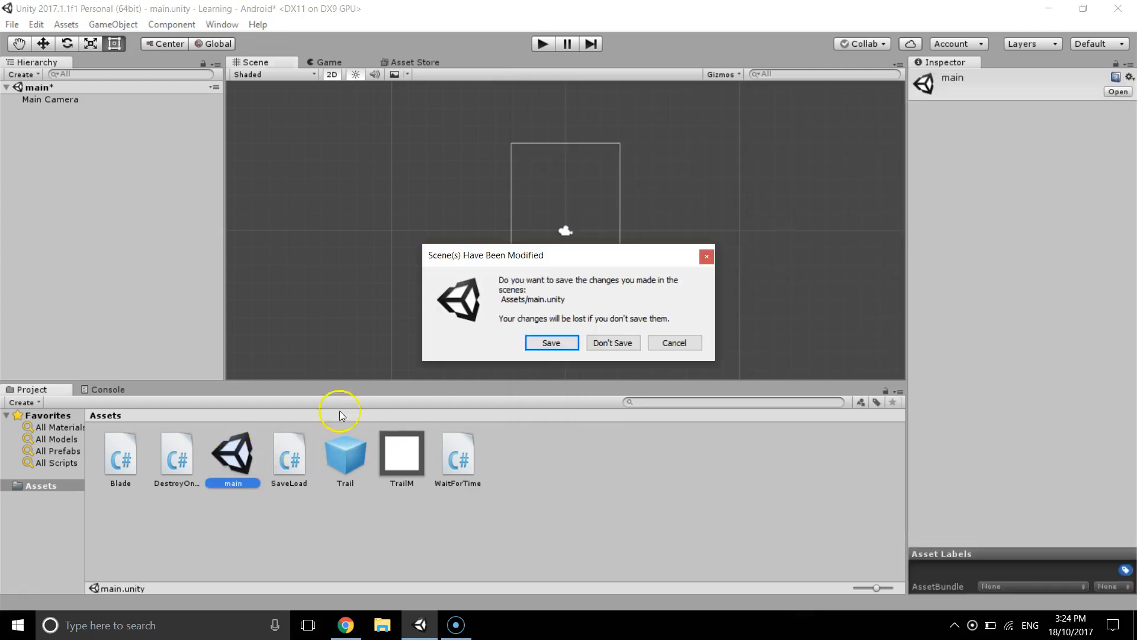
left_click(551, 342)
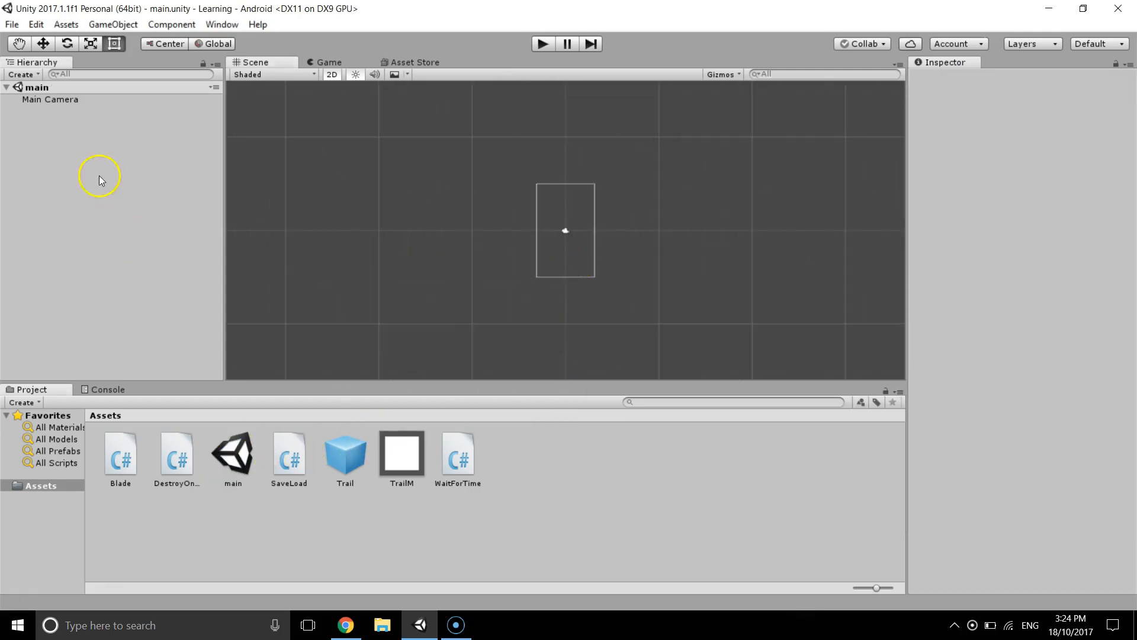
Add a UI Button from the Hierarchy menu and relabel its text 'Switch'
right_click(100, 179)
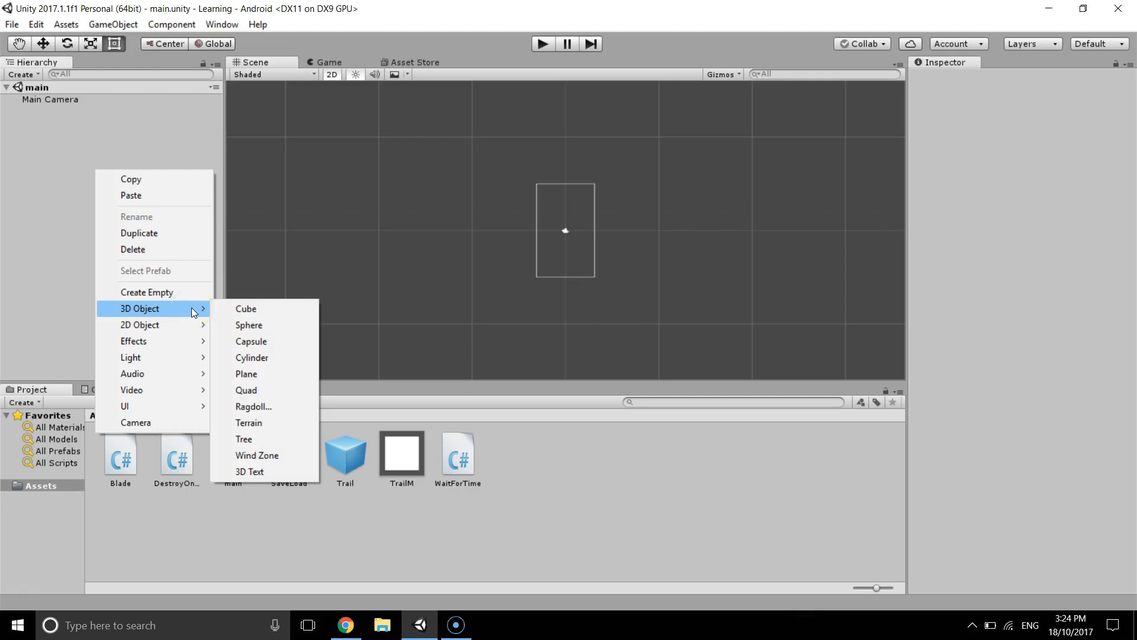
mouse_move(125, 406)
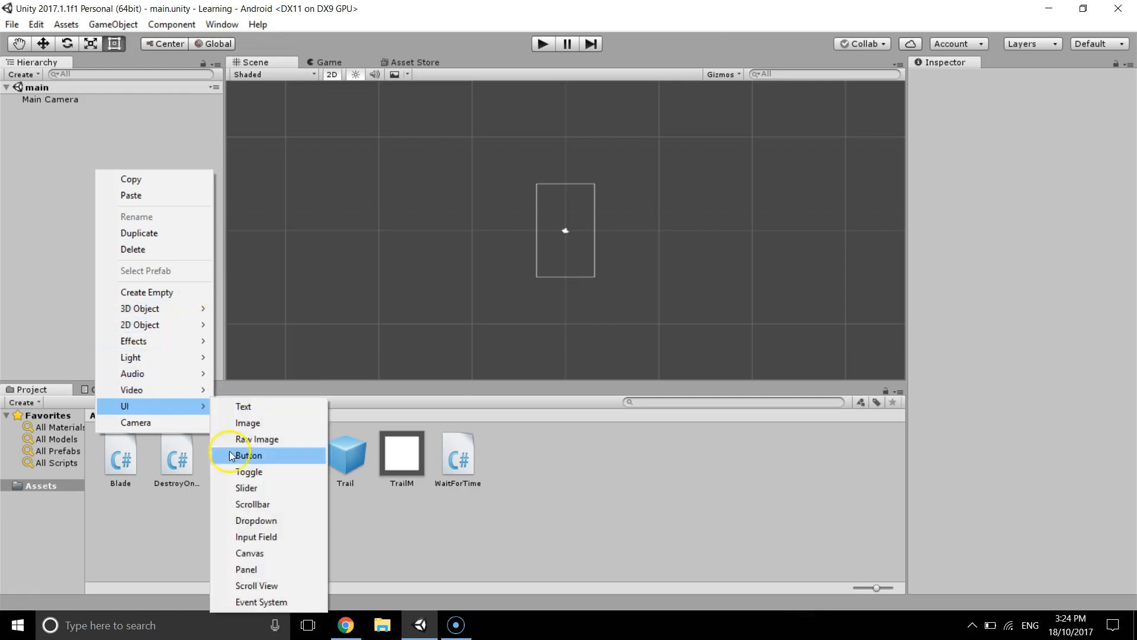
mouse_move(263, 459)
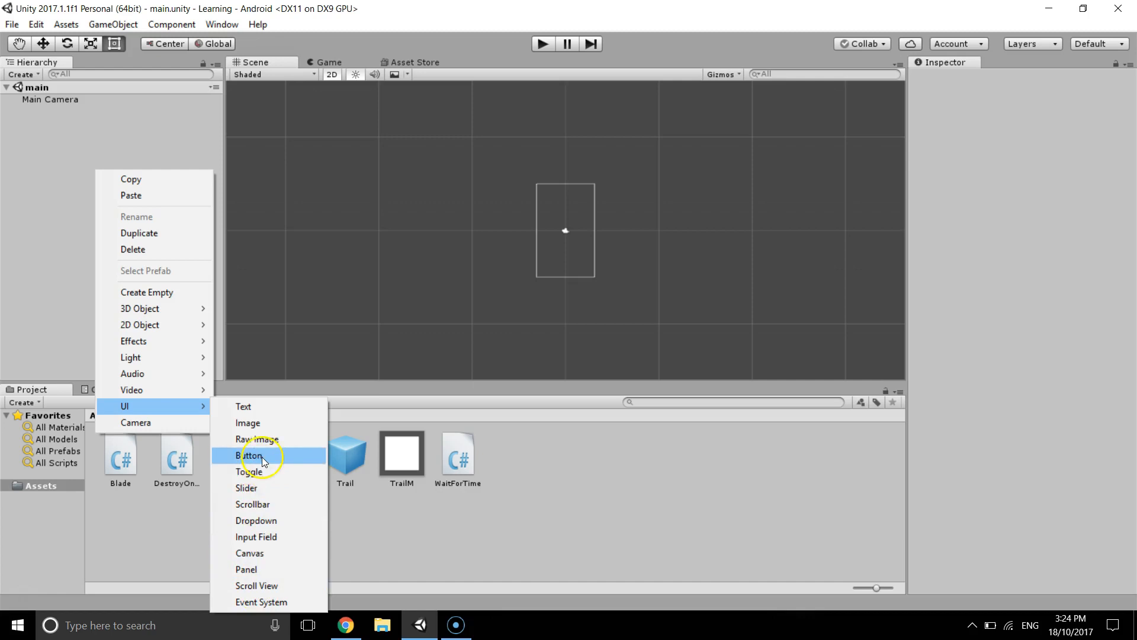
left_click(251, 456)
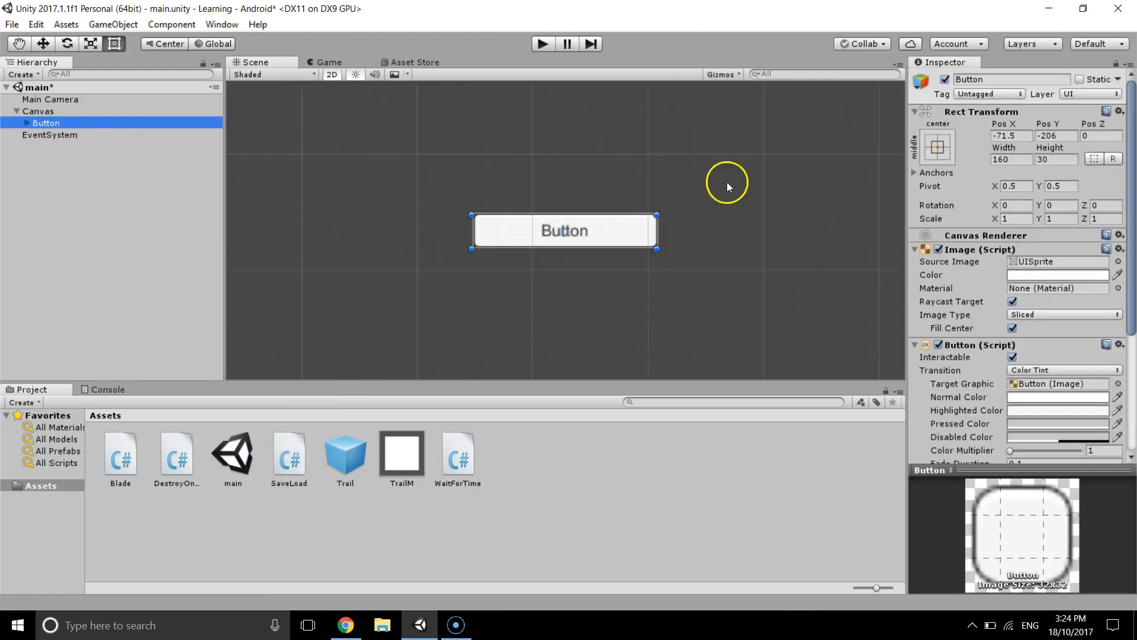
left_click(52, 135)
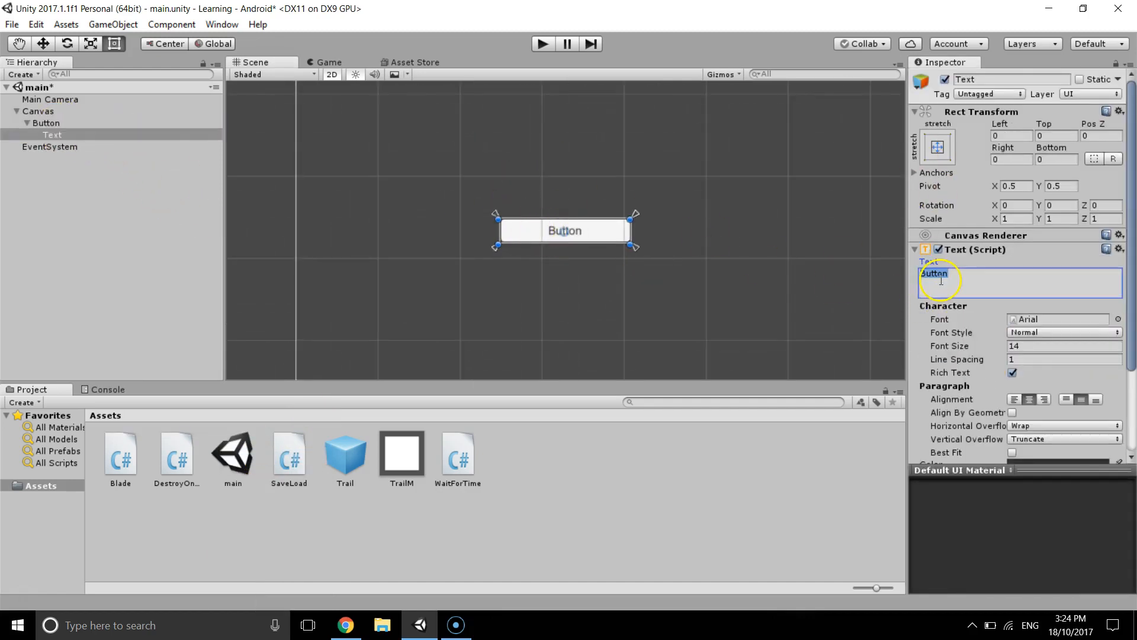
type("Switch")
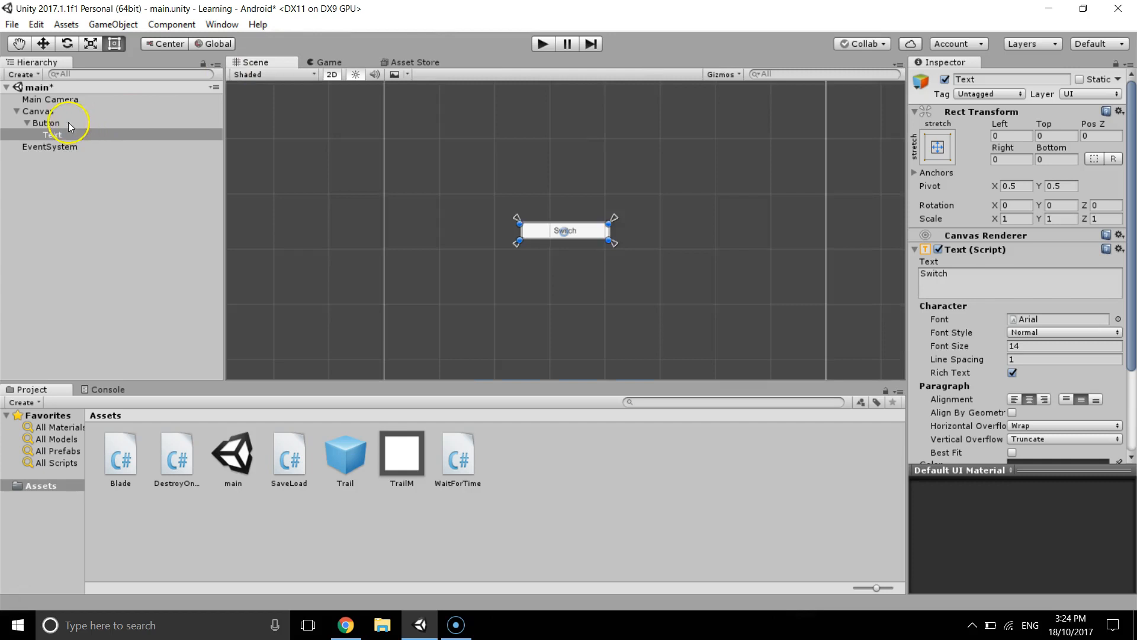
left_click(44, 123)
type("LoadCurrent")
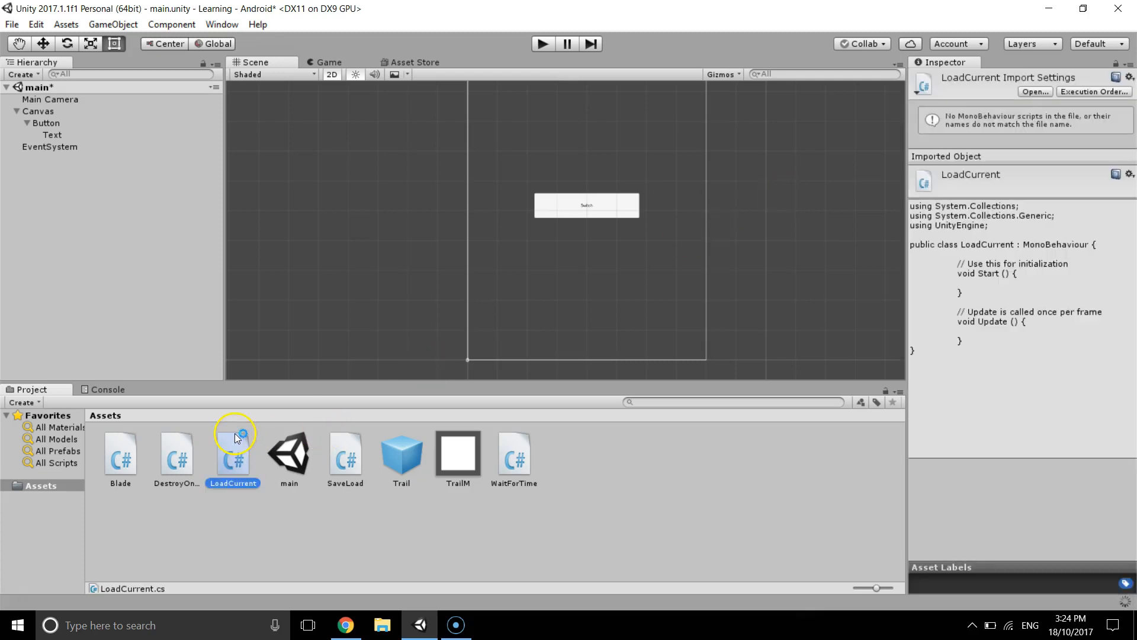
Open the LoadCurrent script in MonoDevelop
double_click(233, 454)
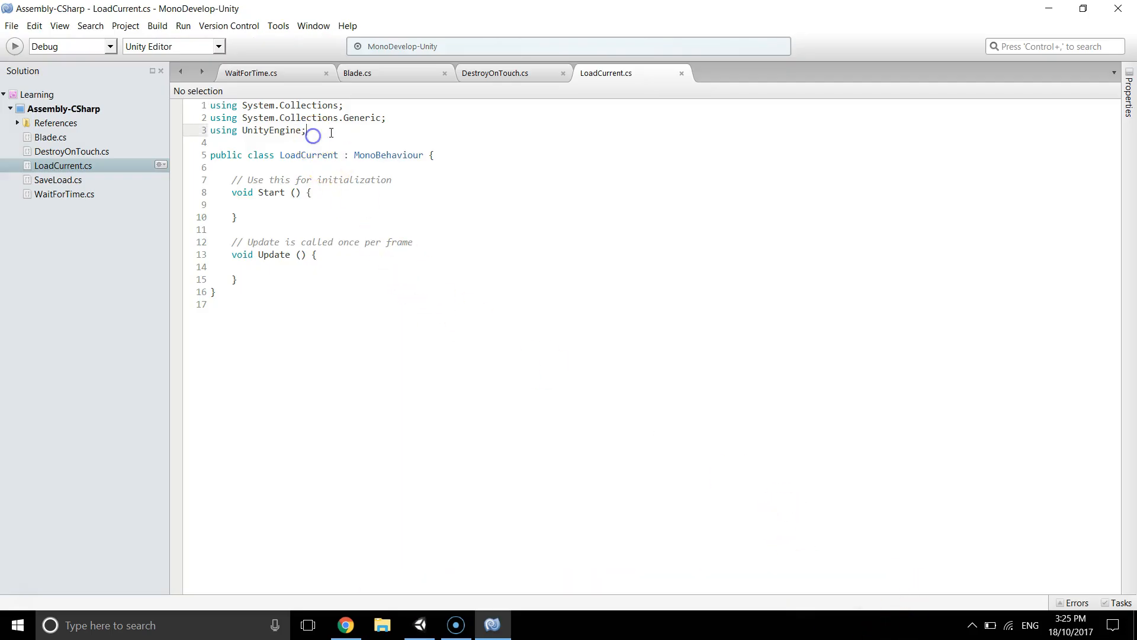
Add 'using UnityEngine.SceneManagement;' and an empty public void LoadCurrentScene() method
type("using Un")
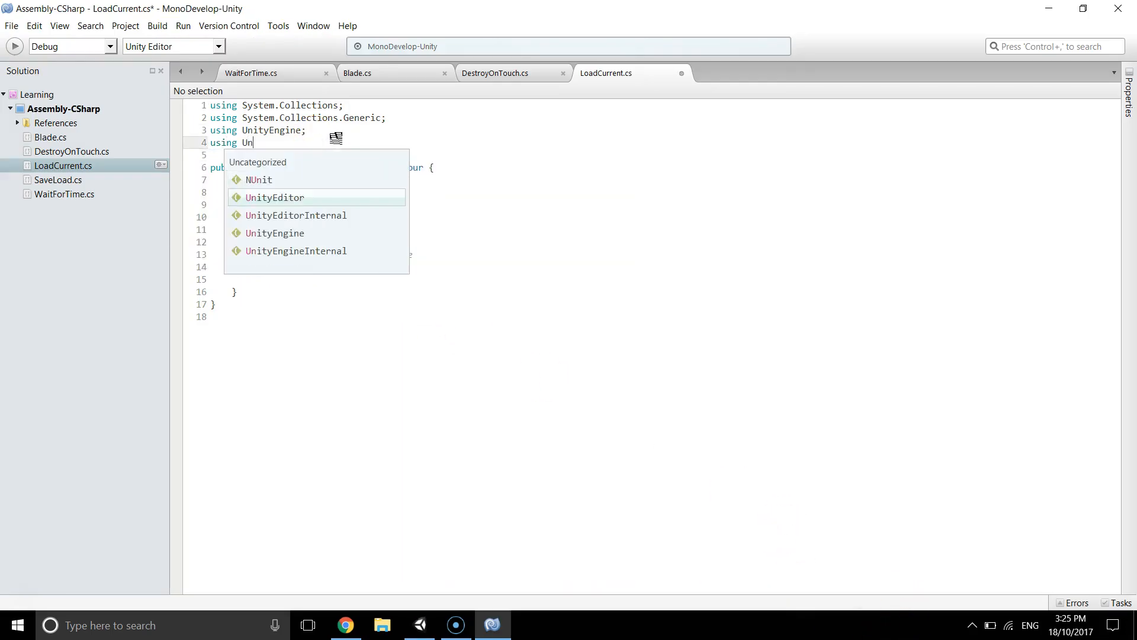
type("ityEngine.SceneManagement;")
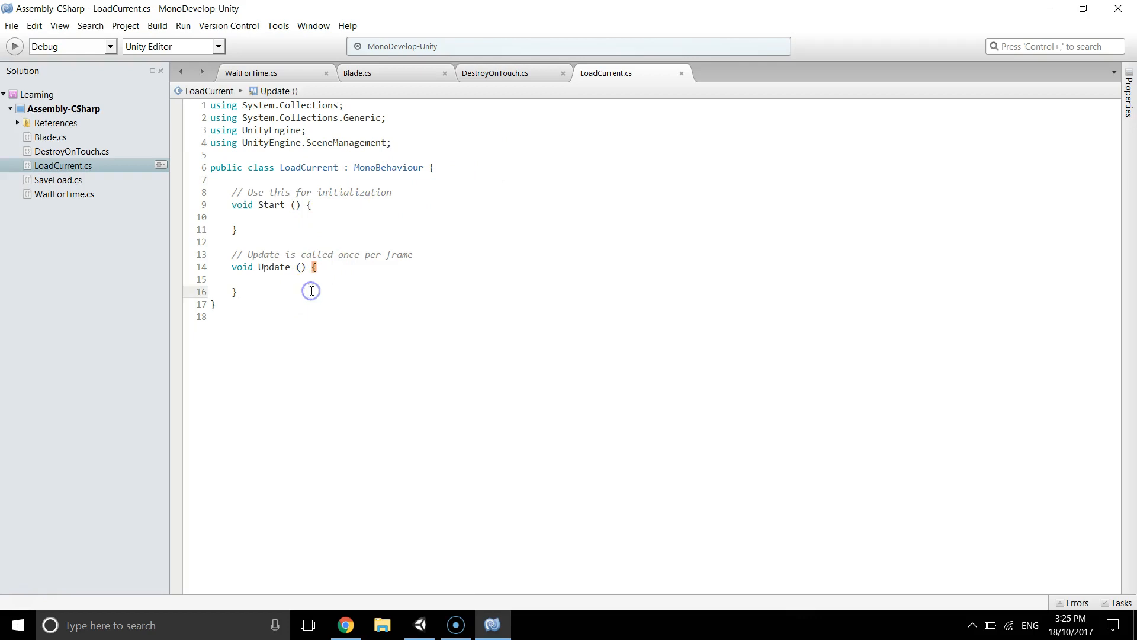
type("public")
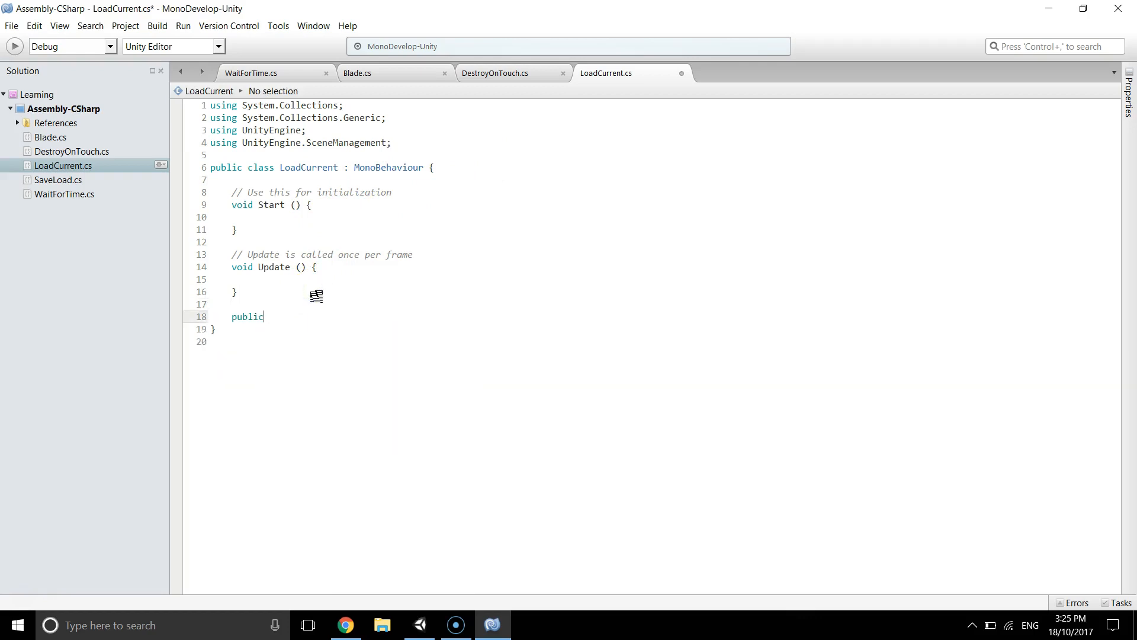
type("void C")
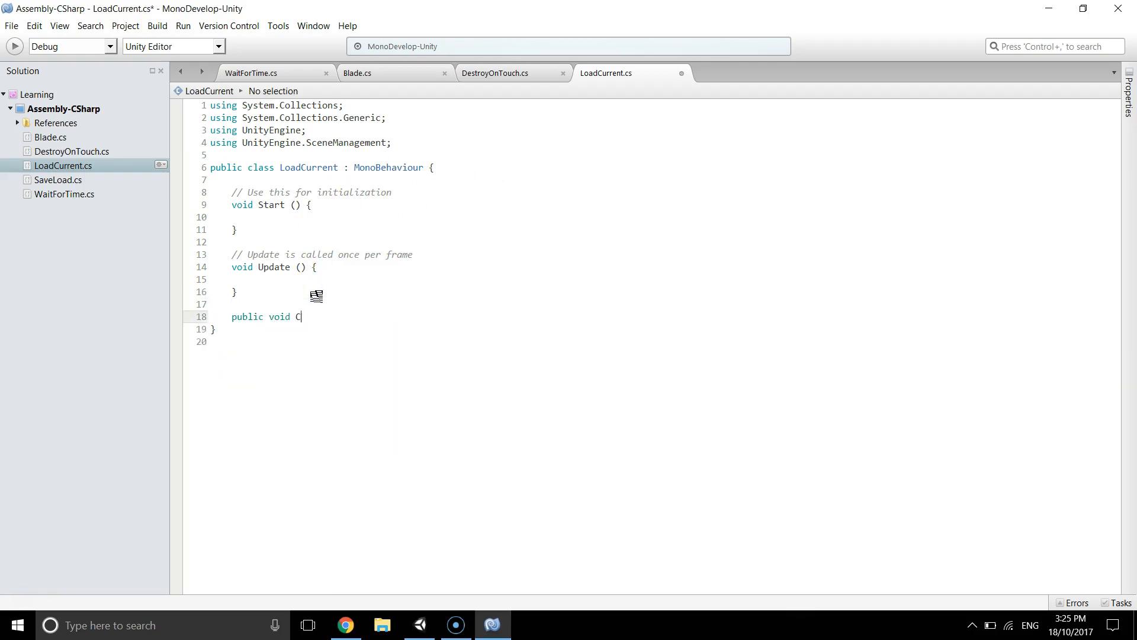
type("han")
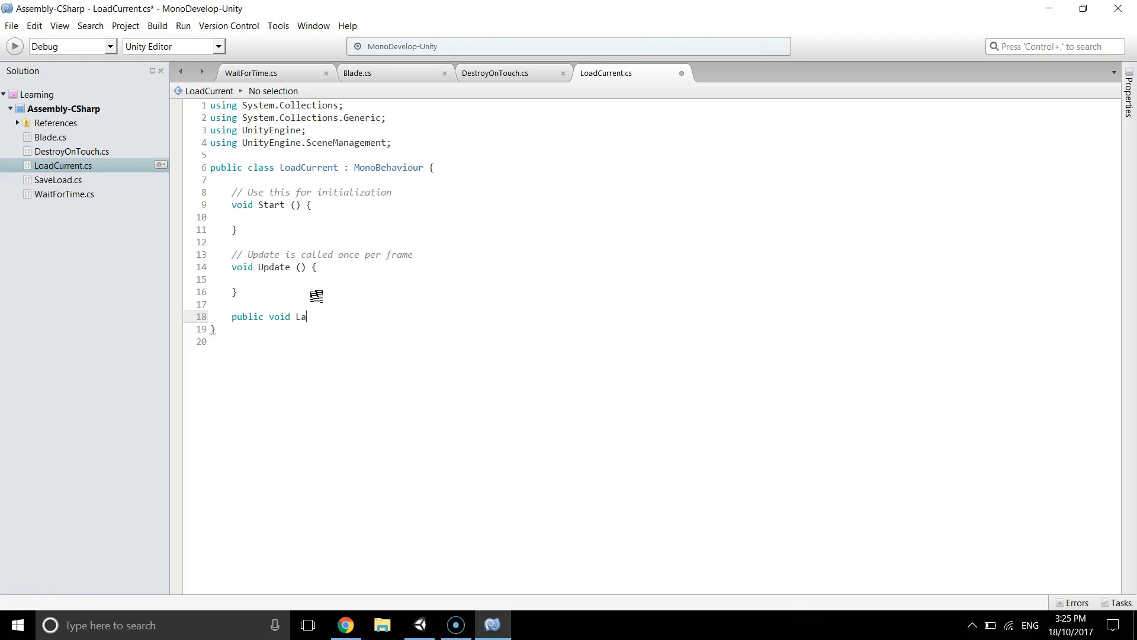
type("od")
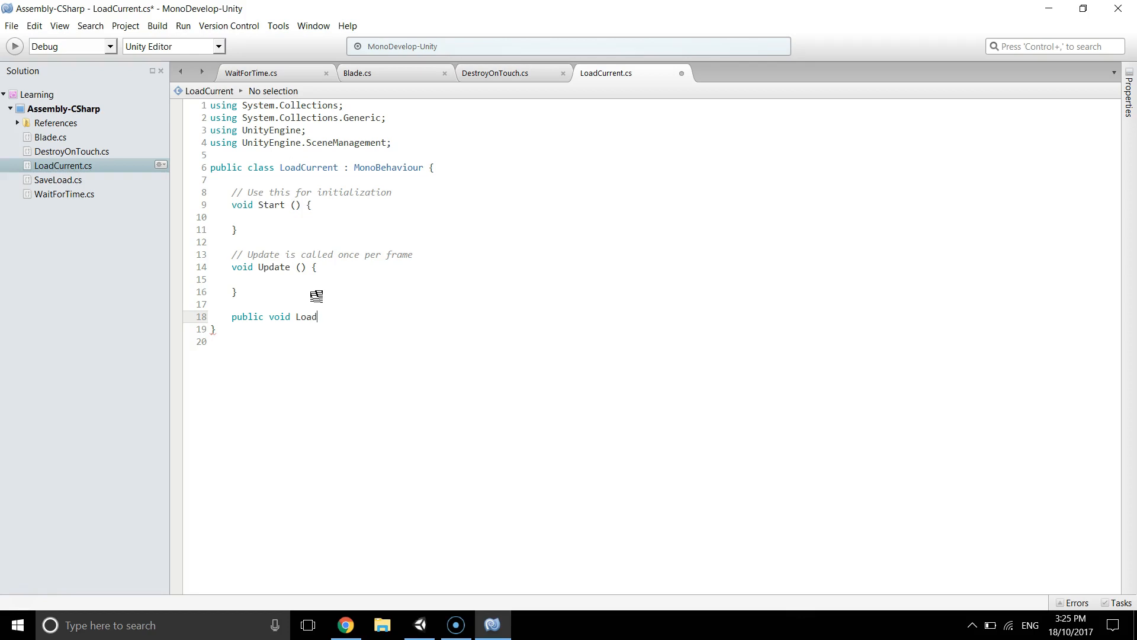
type("CurrentScene")
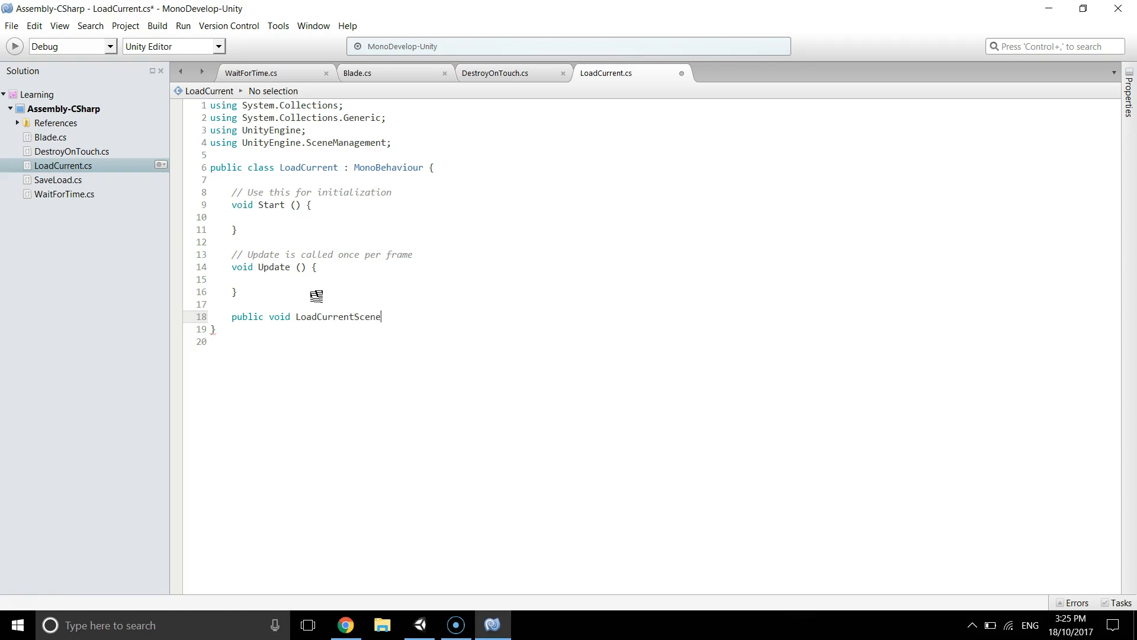
type("(){")
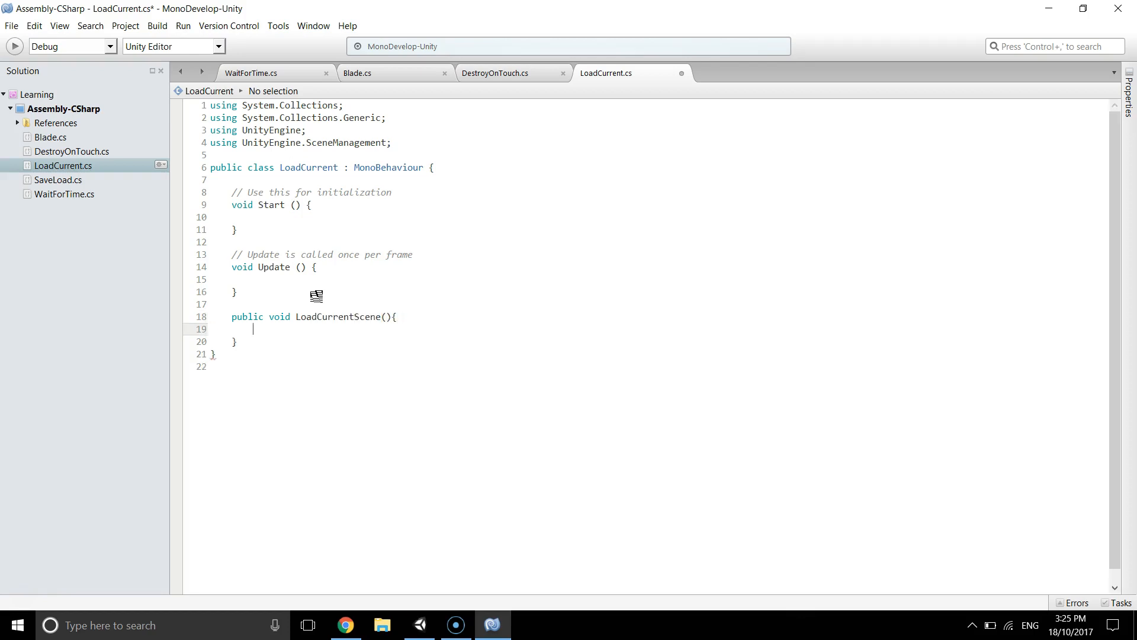
Fill LoadCurrentScene with SceneManager.LoadScene(SceneManager.GetActiveScene().buildIndex) and return to Unity
left_click(254, 329)
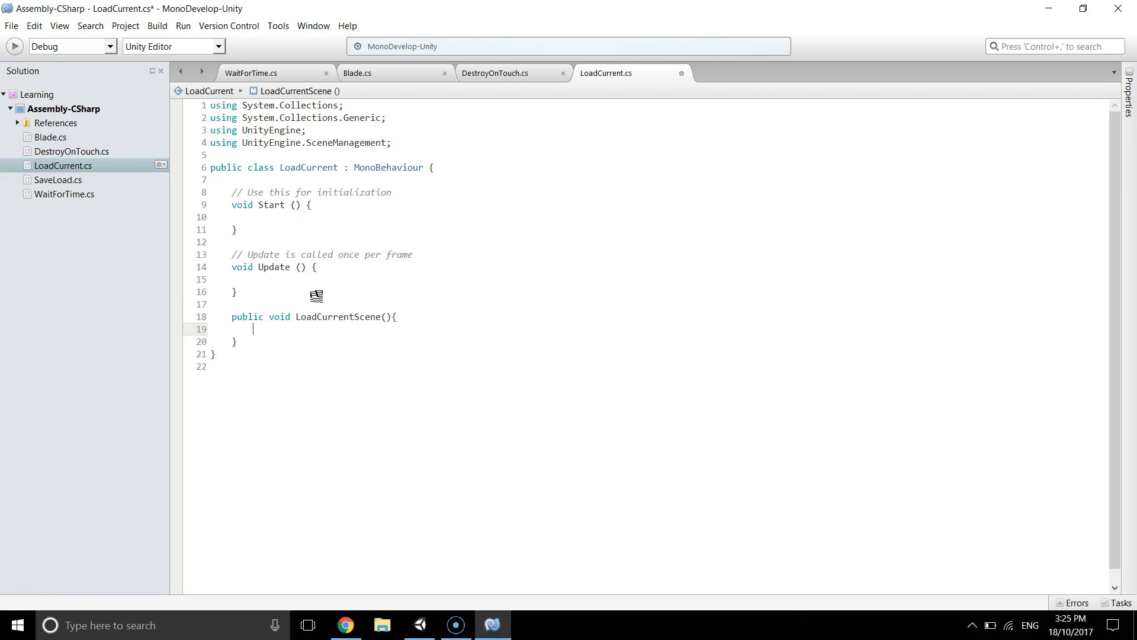
type("SceneManager.")
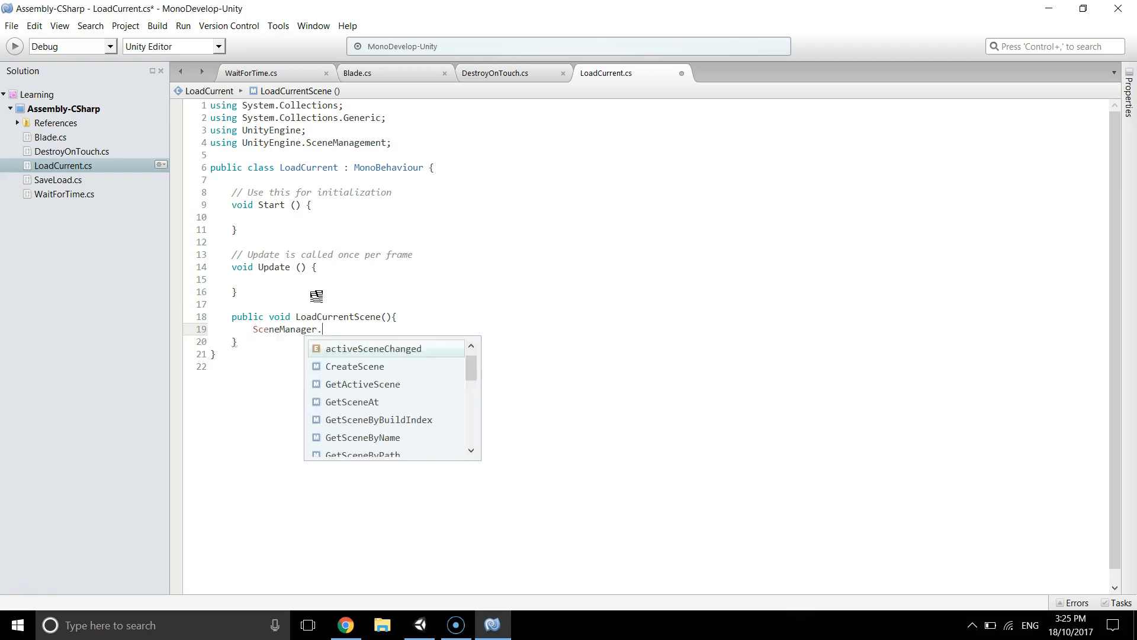
type("LoadScene(SceneManager")
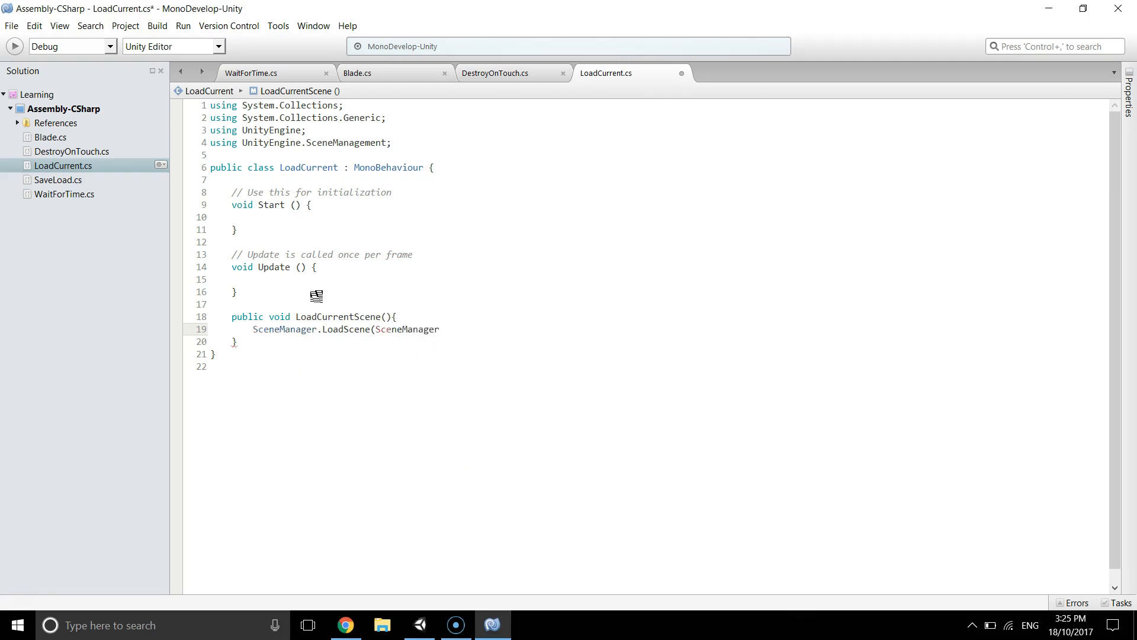
type(".GetA")
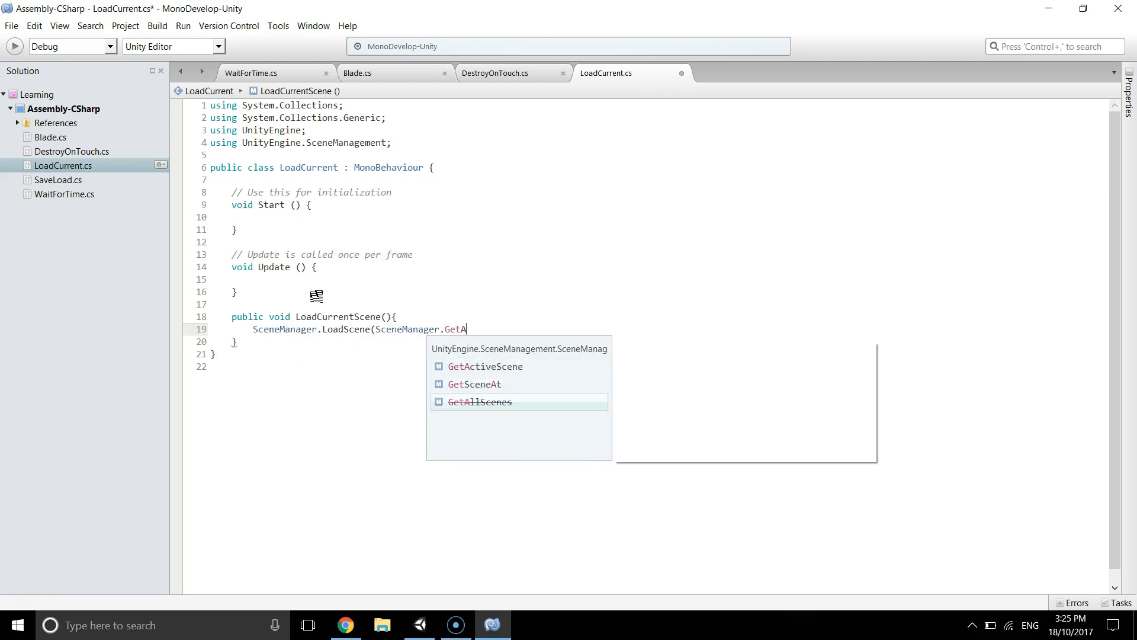
type("ctiveScene.Bu")
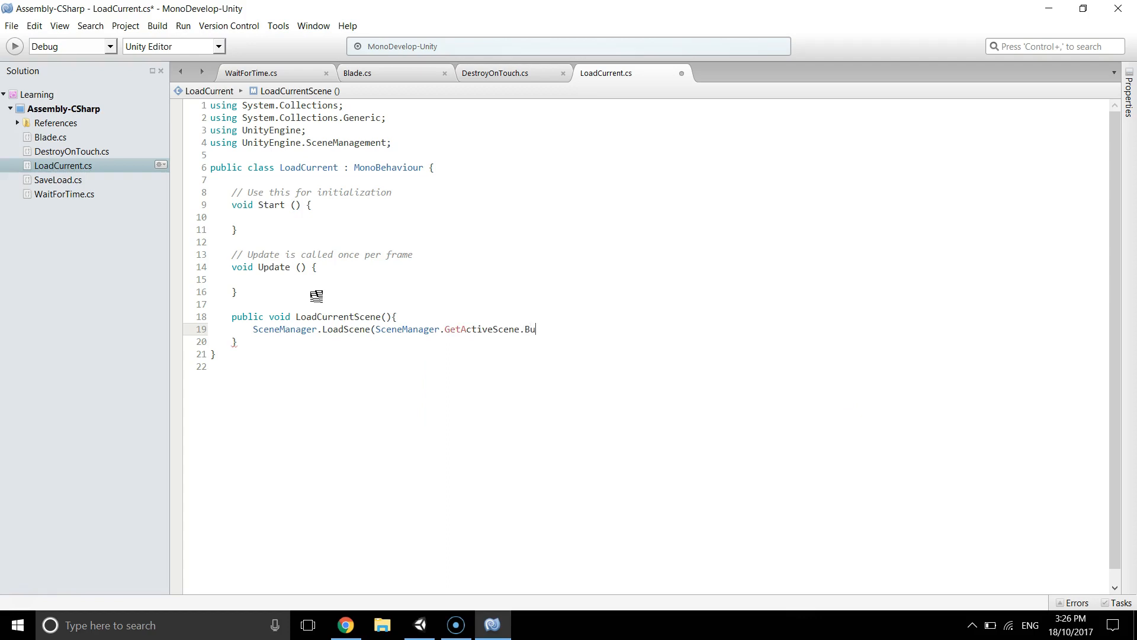
key("BackSpace")
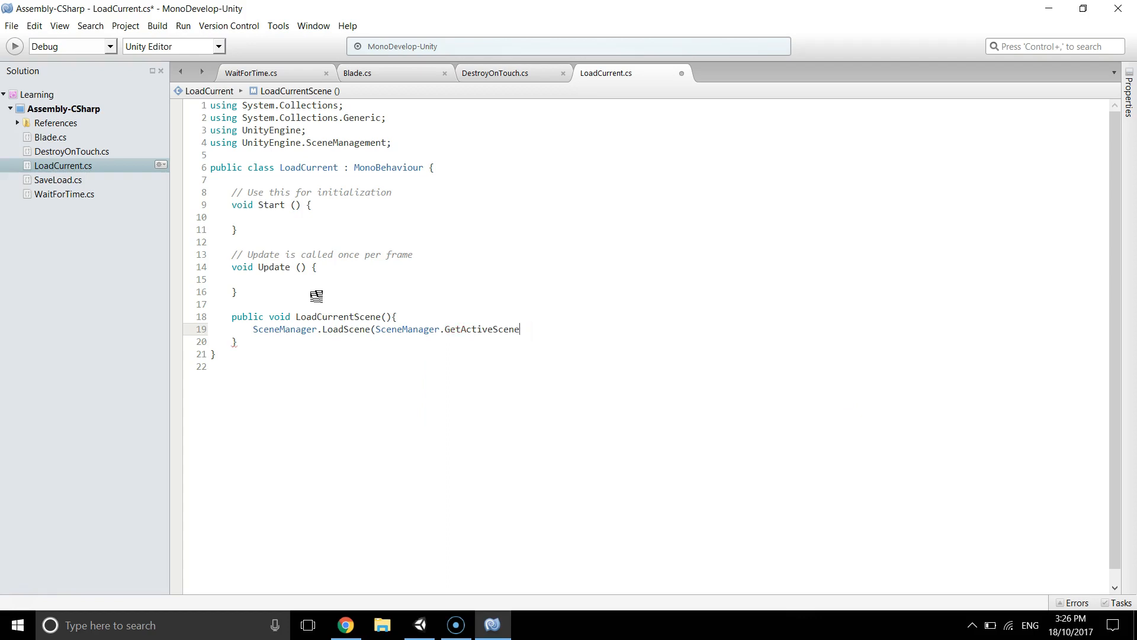
type("().BuildIndex);")
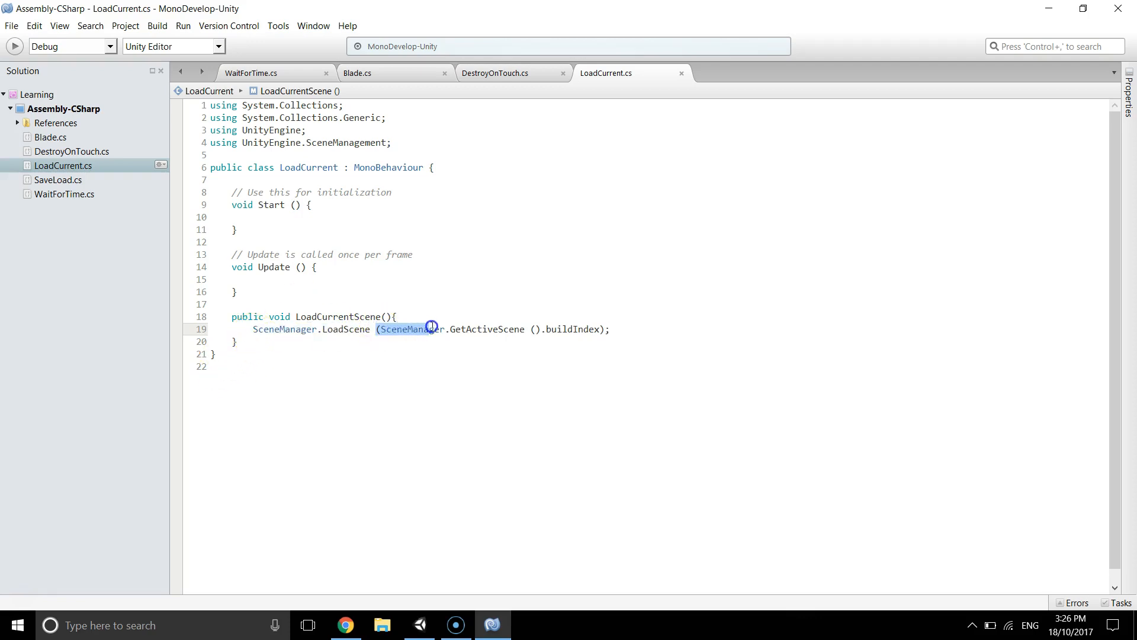
left_click_drag(432, 329, 528, 329)
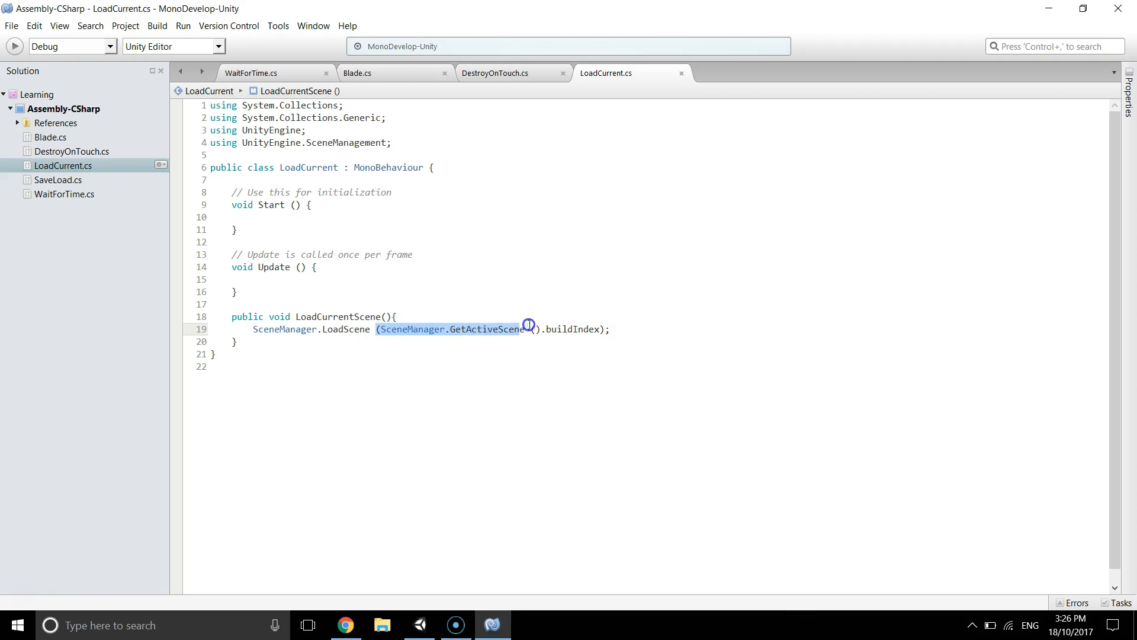
left_click(599, 329)
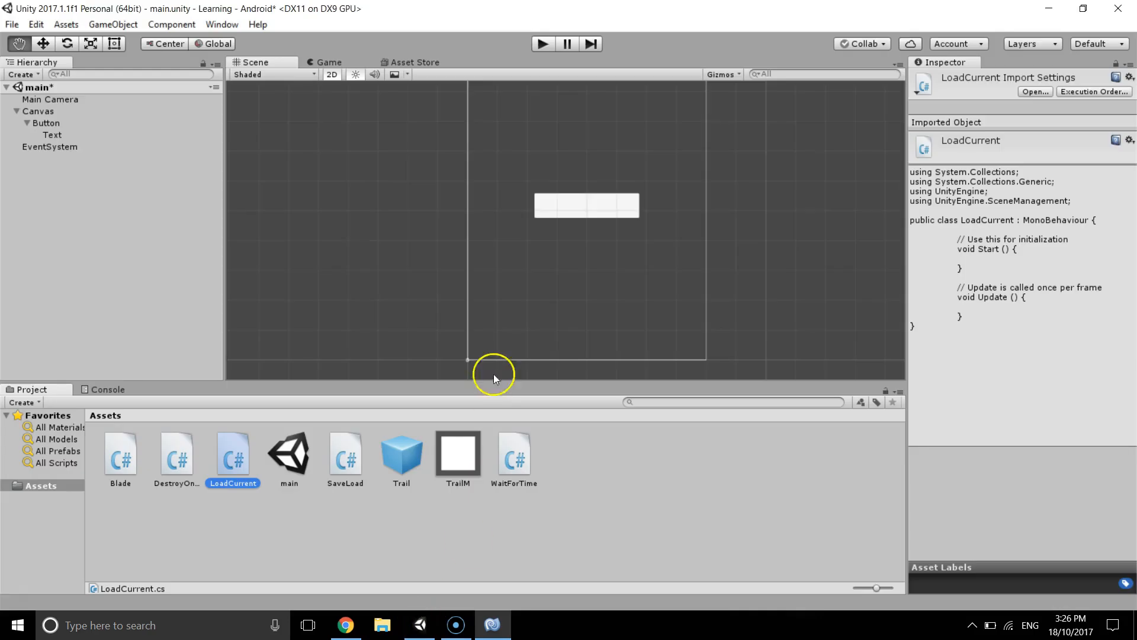
Add LoadCurrent to the Button and target itself in On Click for LoadCurrentScene()
left_click(46, 123)
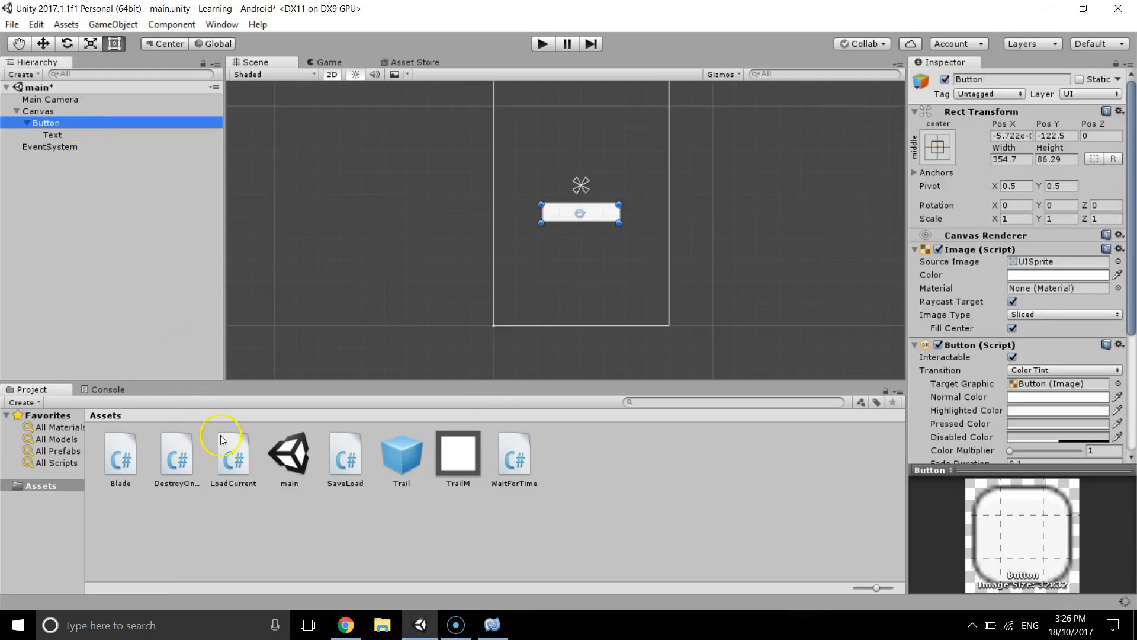
left_click(233, 456)
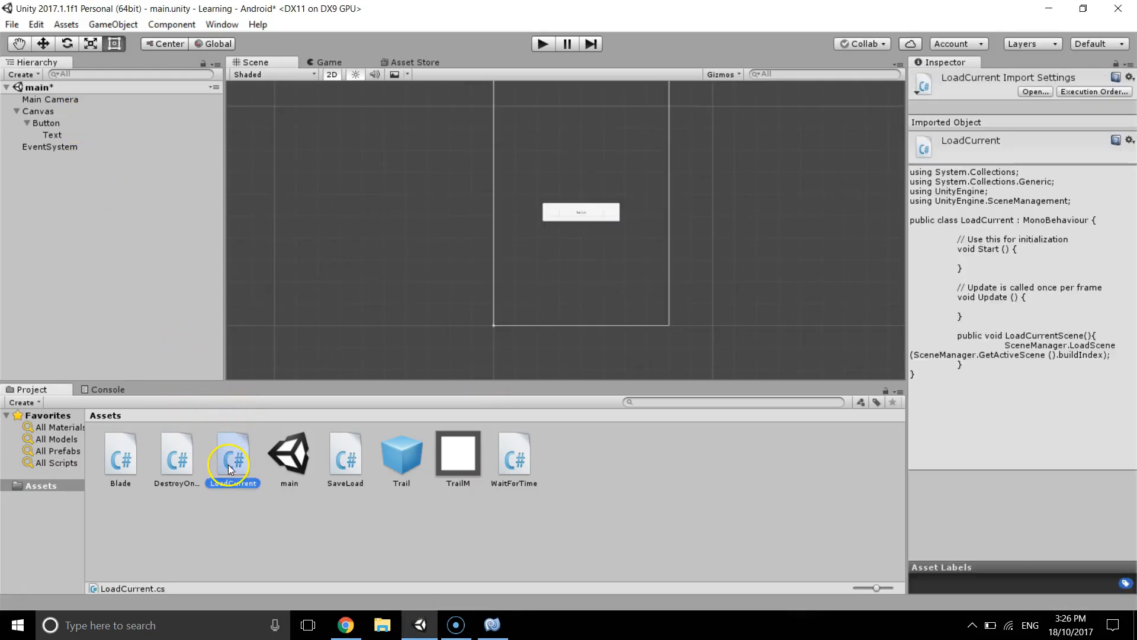
left_click(46, 122)
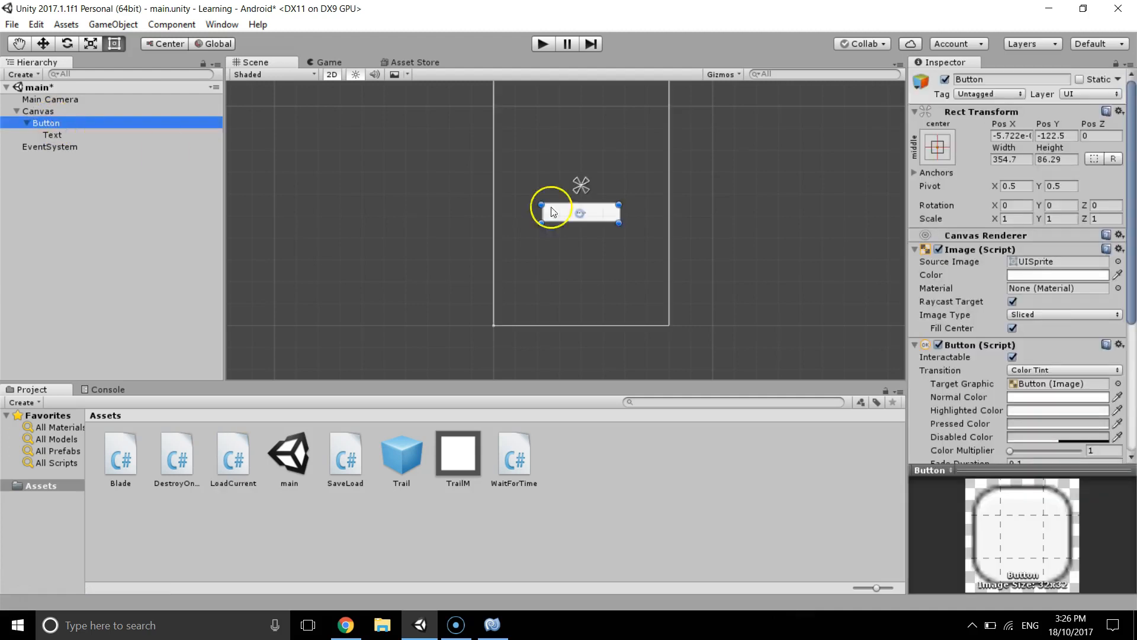
scroll("down", 3)
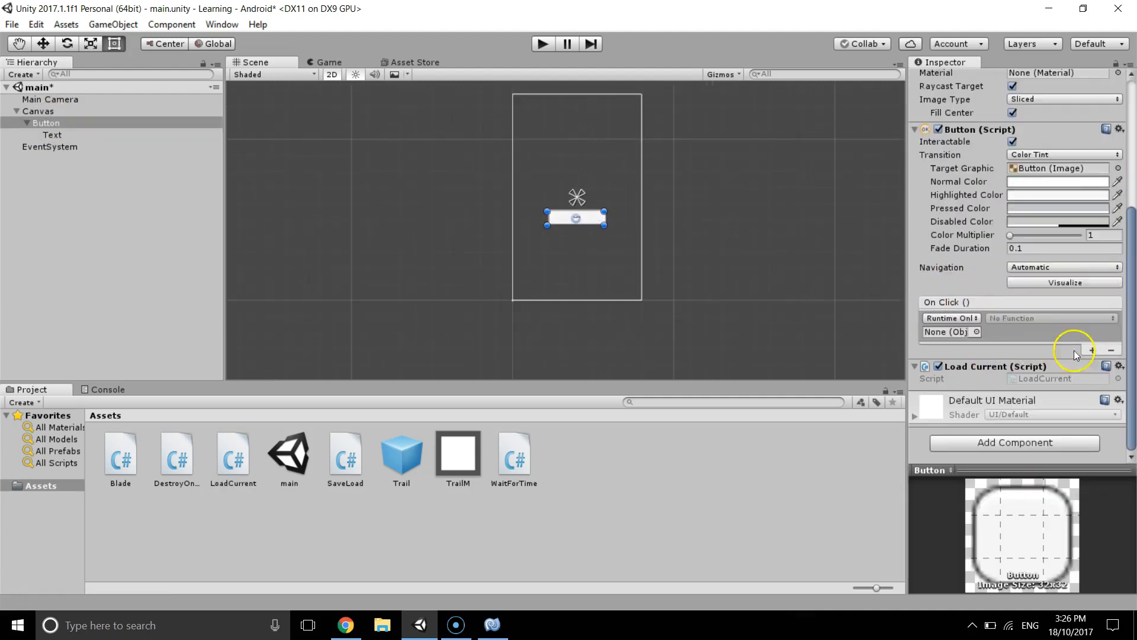
left_click(943, 332)
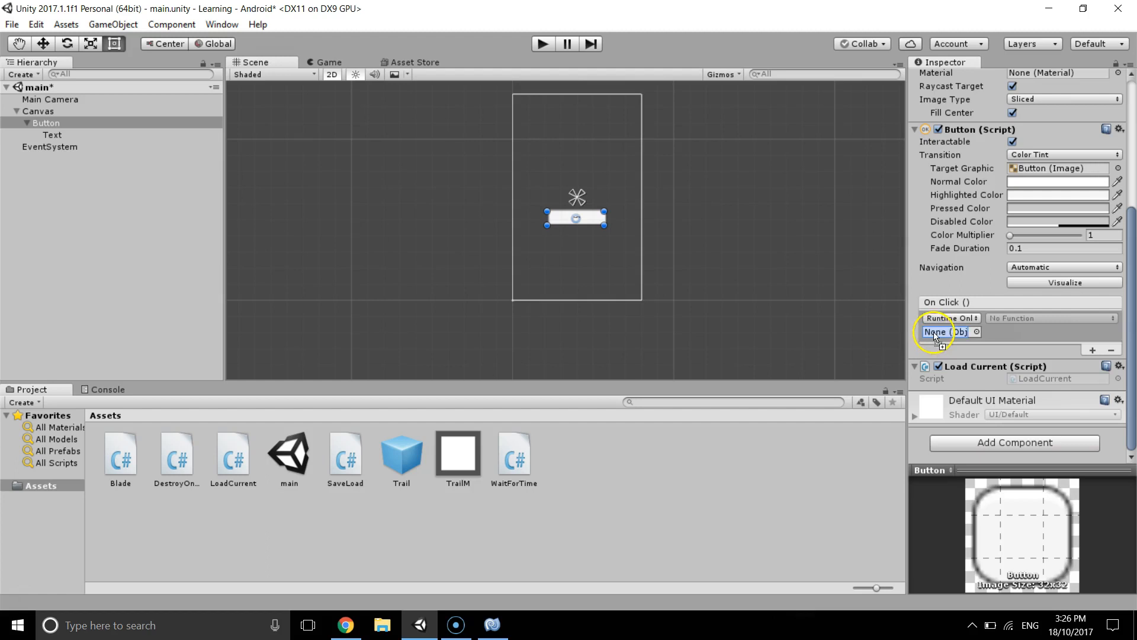
left_click(1051, 317)
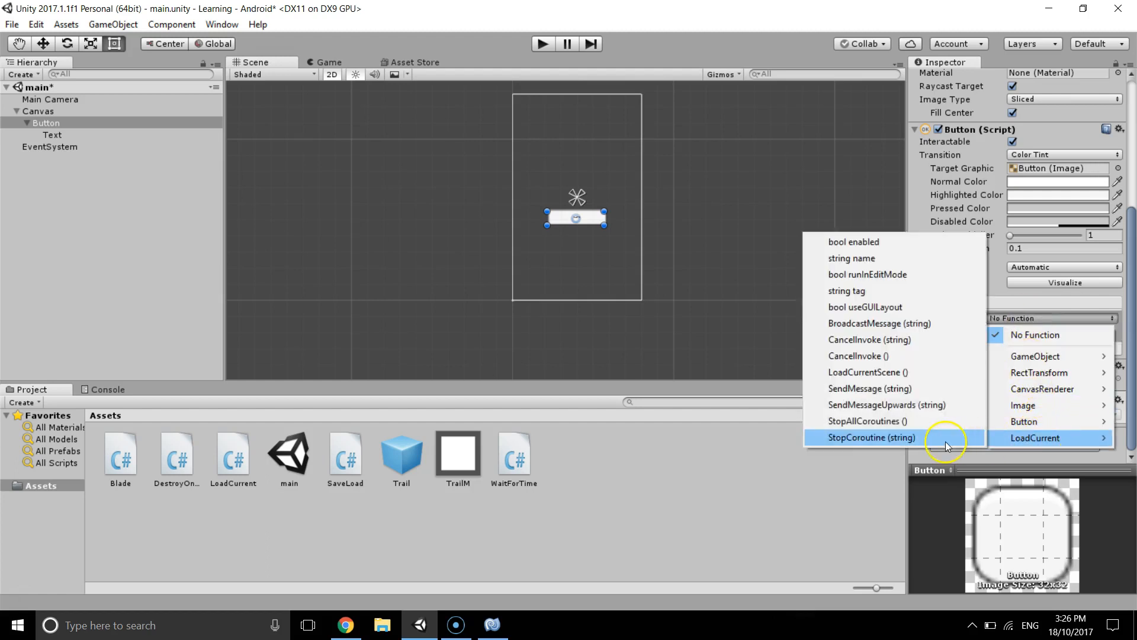
mouse_move(876, 389)
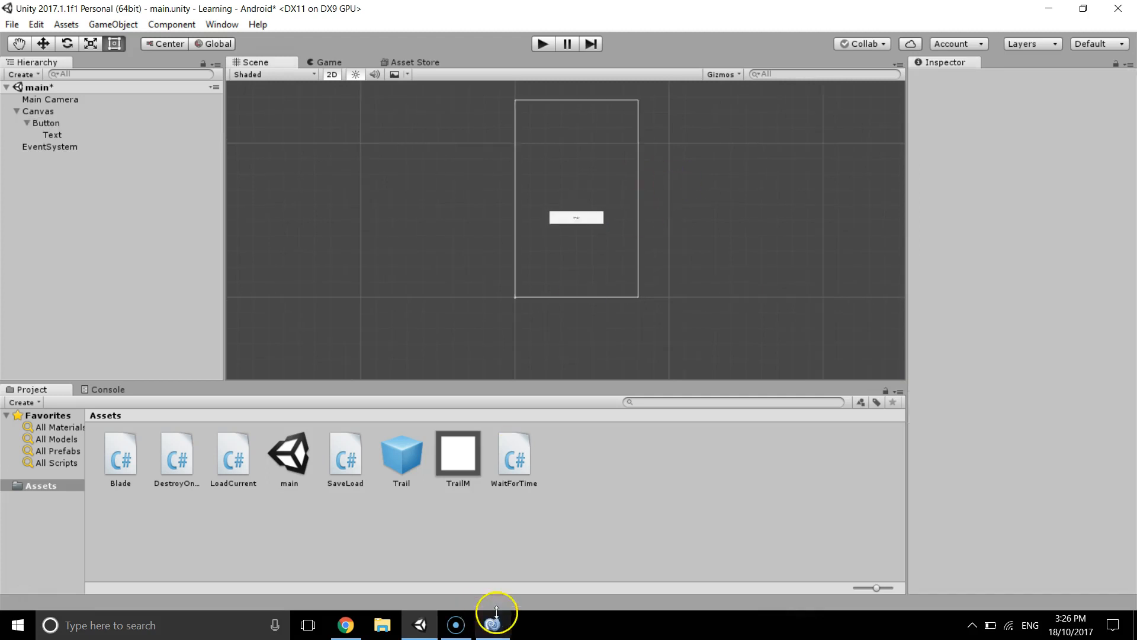
Insert a Debug.Log line above the LoadScene call in LoadCurrentScene
left_click(494, 624)
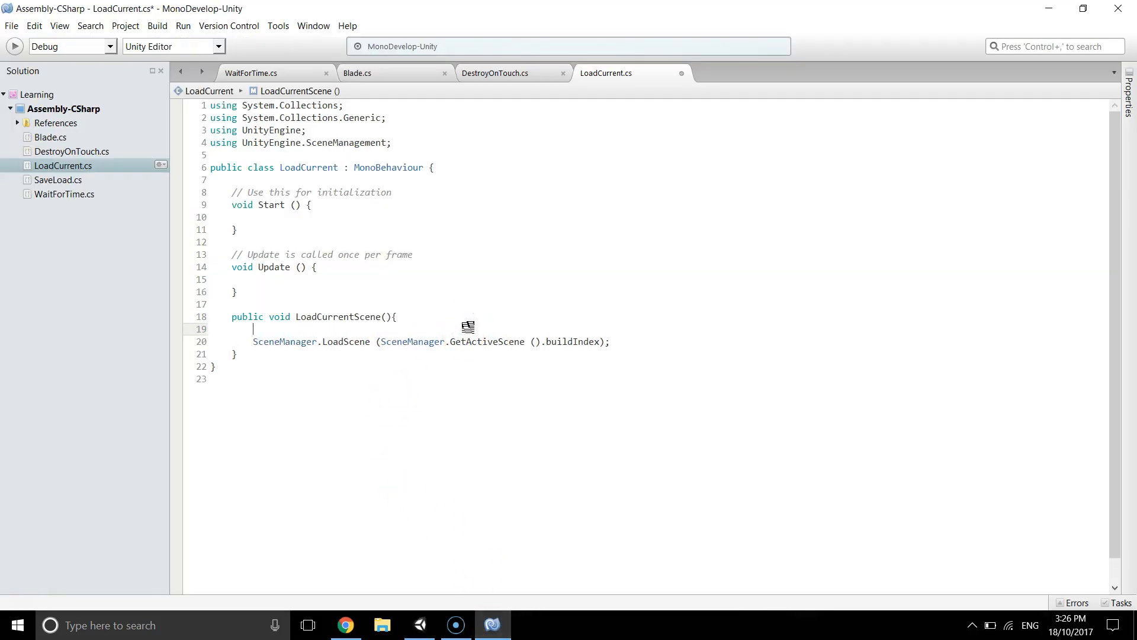
type("Debug.Log(\"")
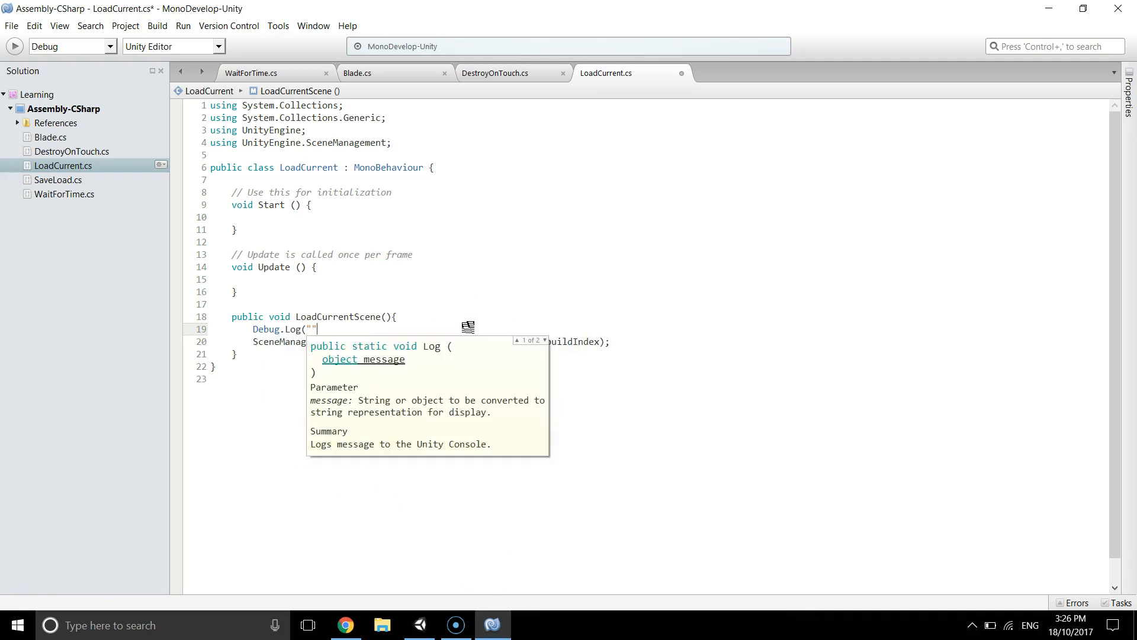
type("Sc")
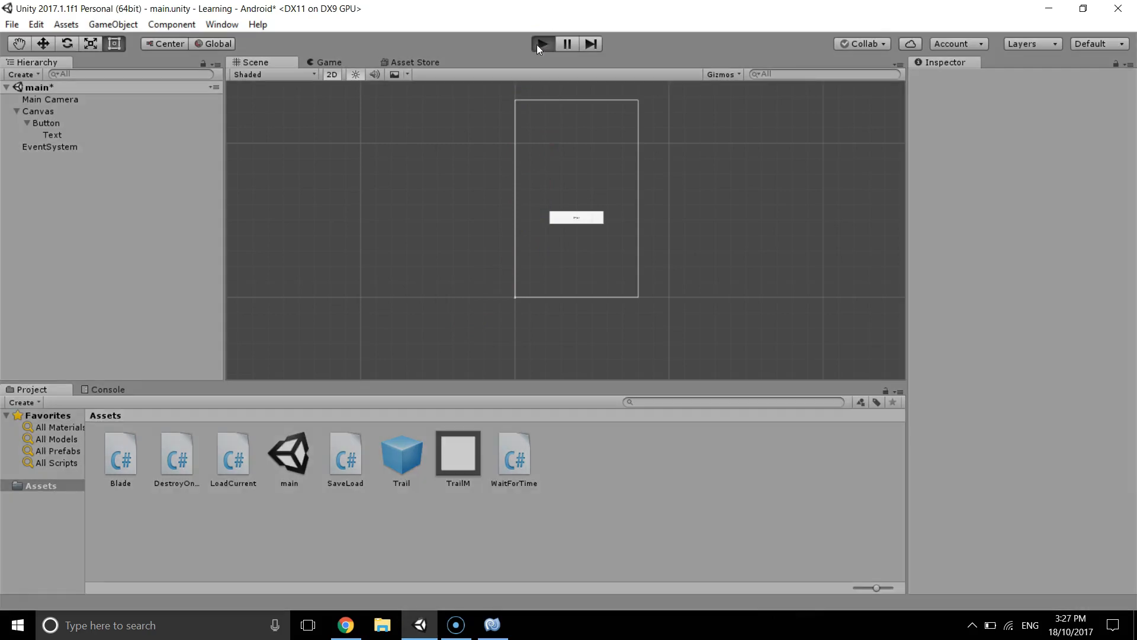
Play the game, press the Switch button to log 'Scene Loaded', then stop
left_click(542, 44)
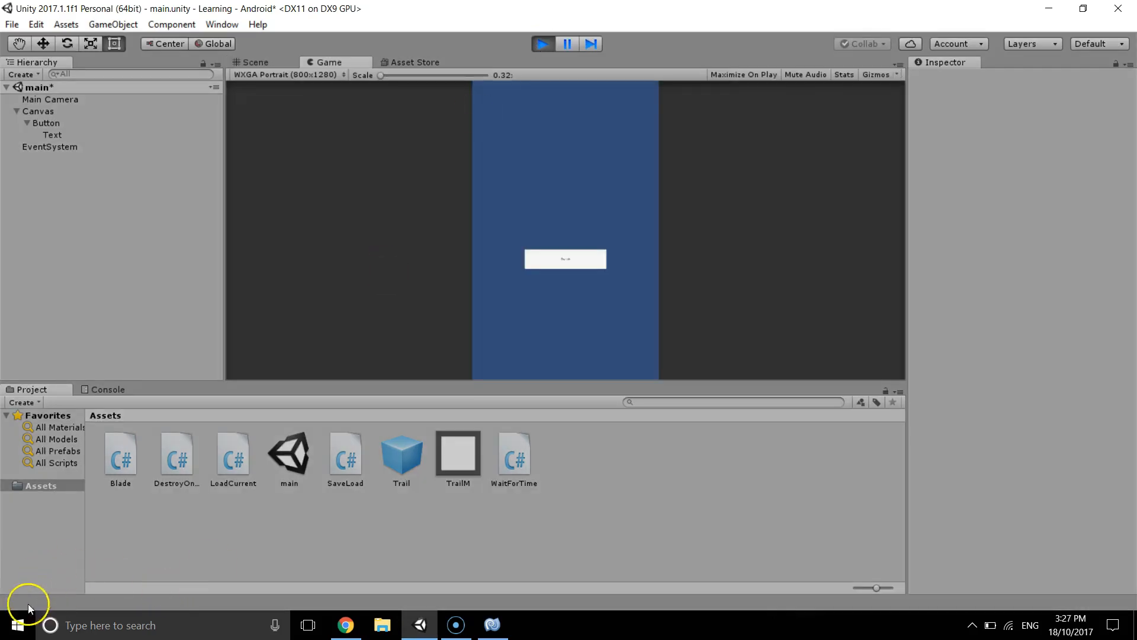
left_click(565, 259)
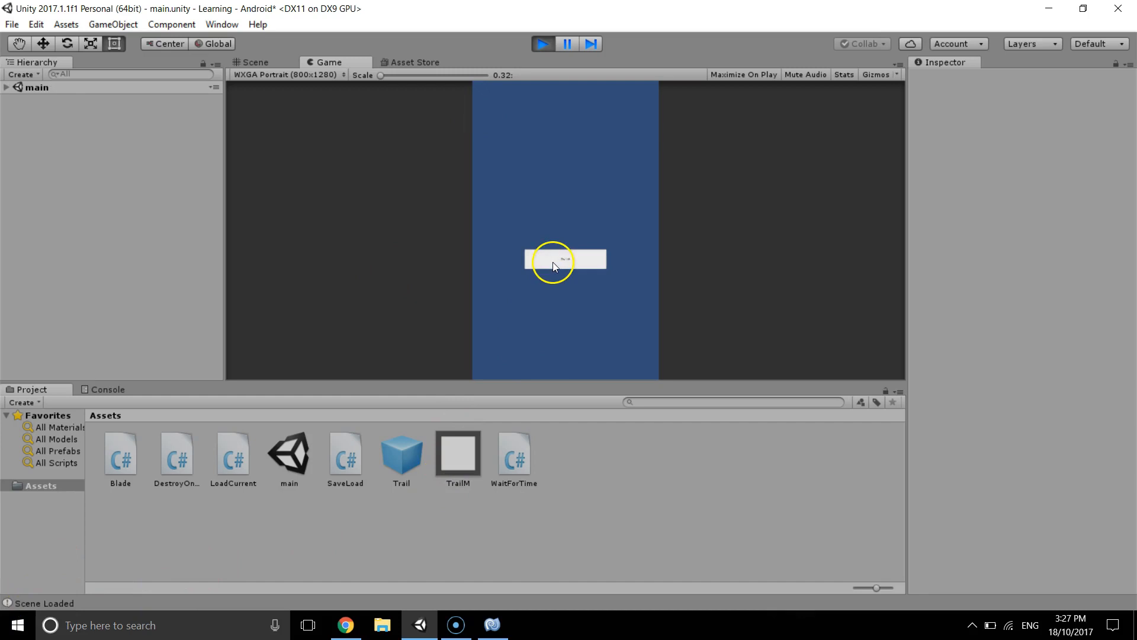
mouse_move(430, 257)
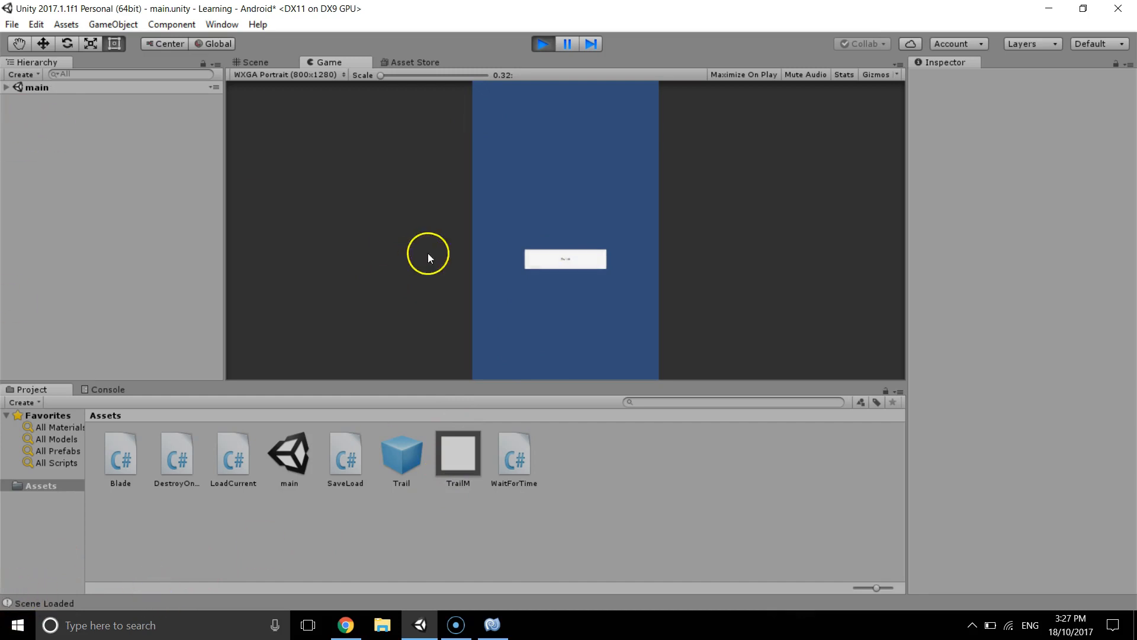
mouse_move(129, 136)
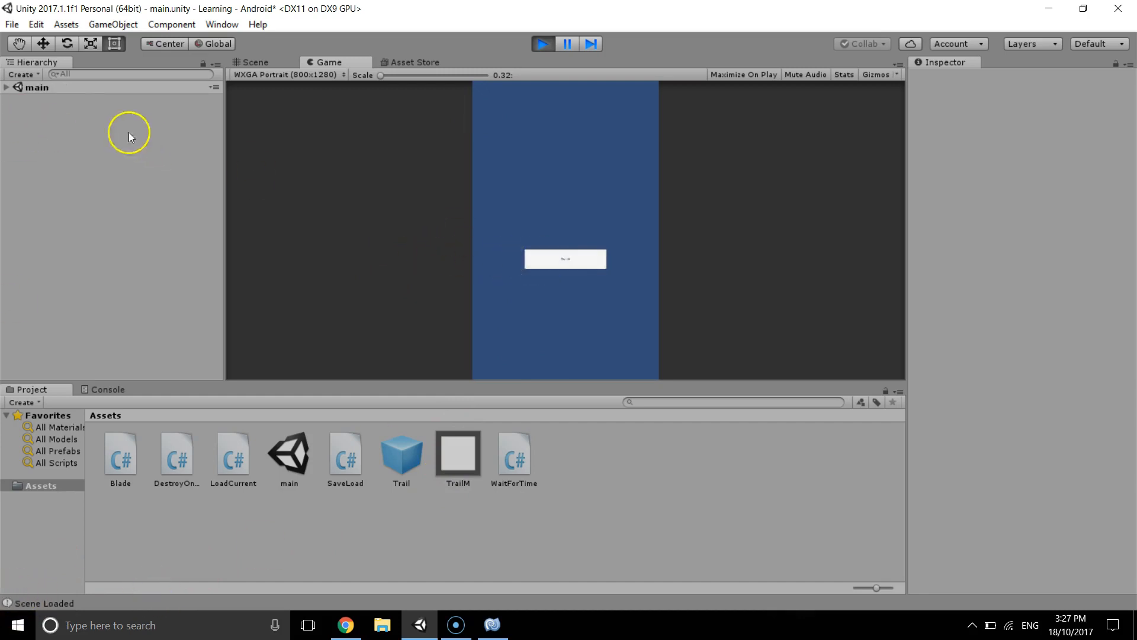
left_click(252, 61)
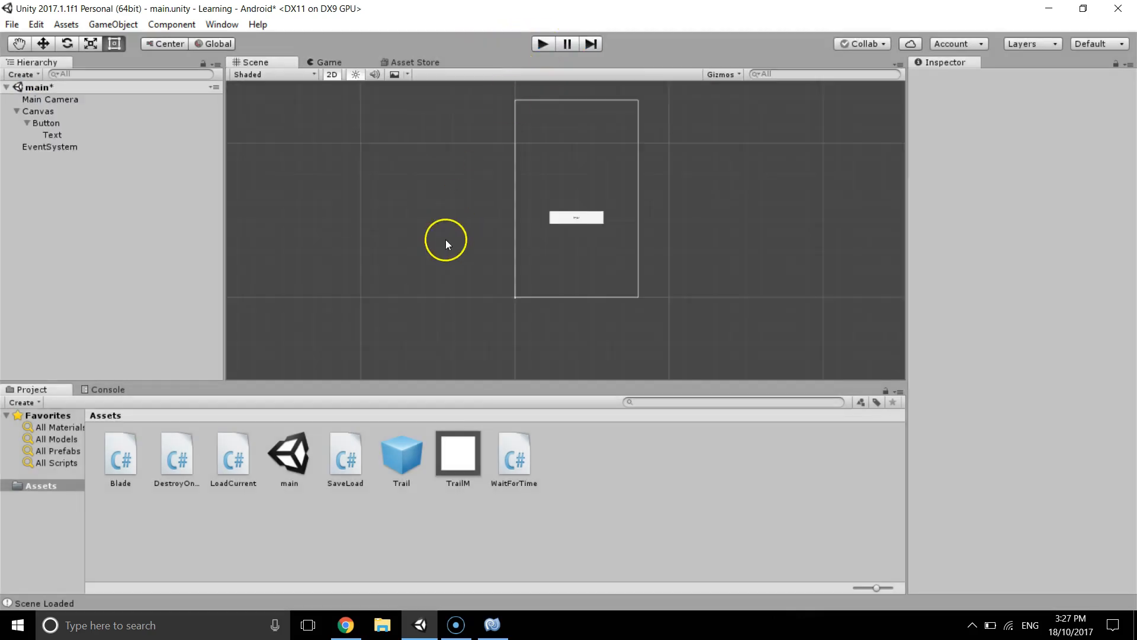